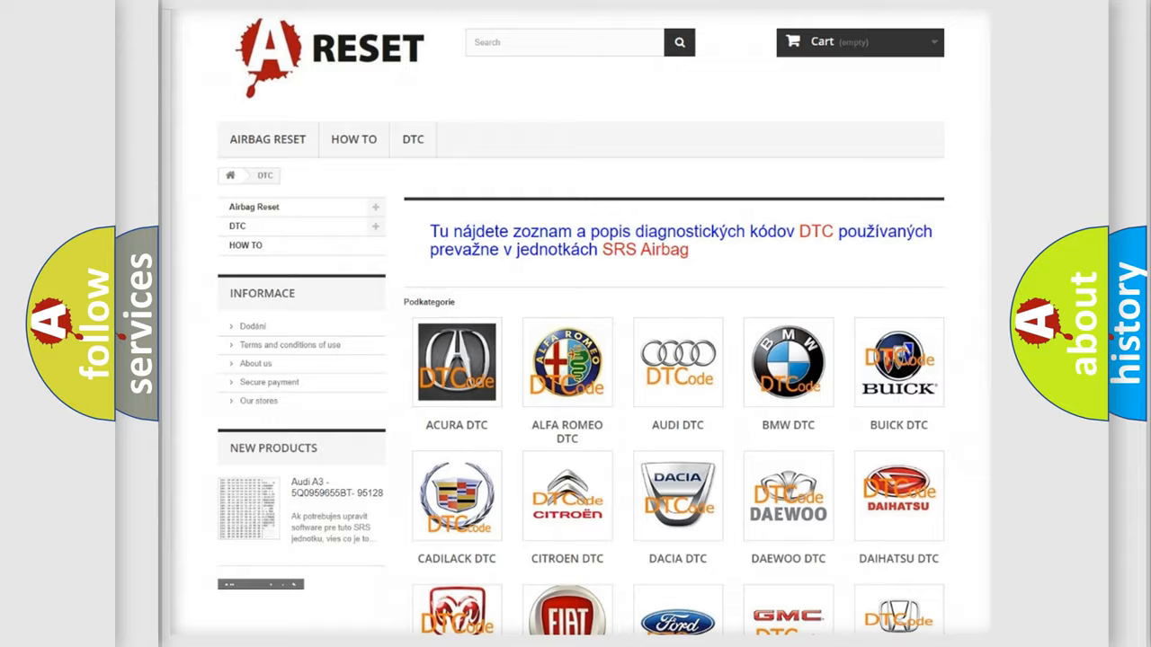
- Open the Jeep DTC list from the brand grid and scroll to code B0028:11
{"action": "scroll", "scroll_direction": "down", "scroll_amount": 3}
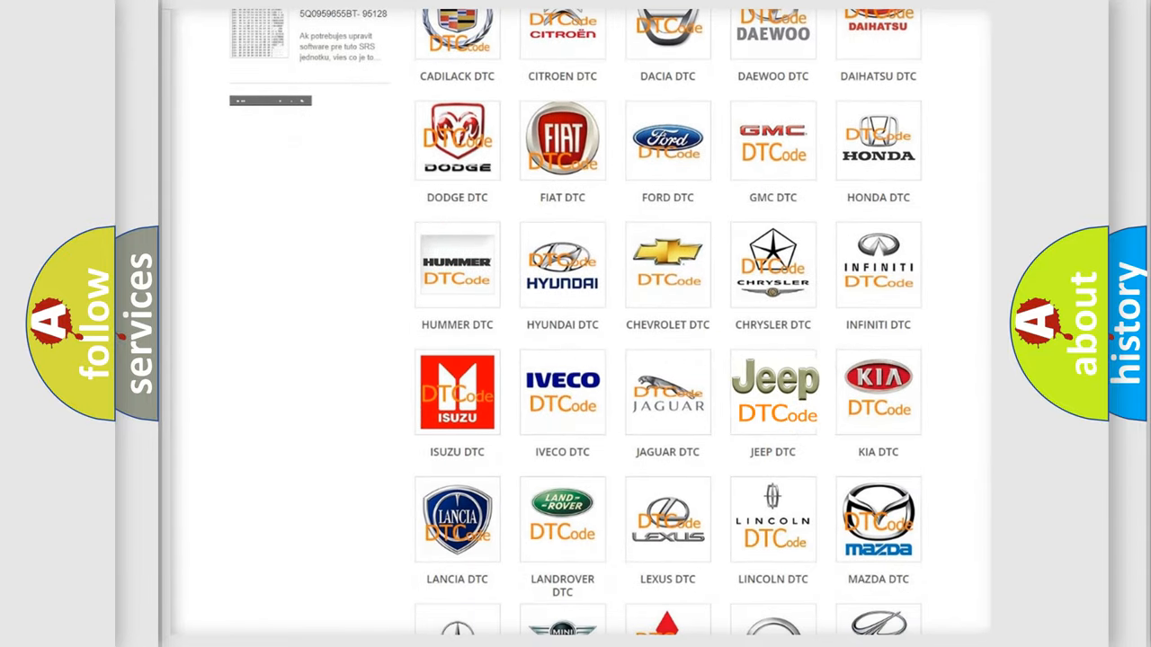
{"action": "left_click", "coordinate": [772, 391]}
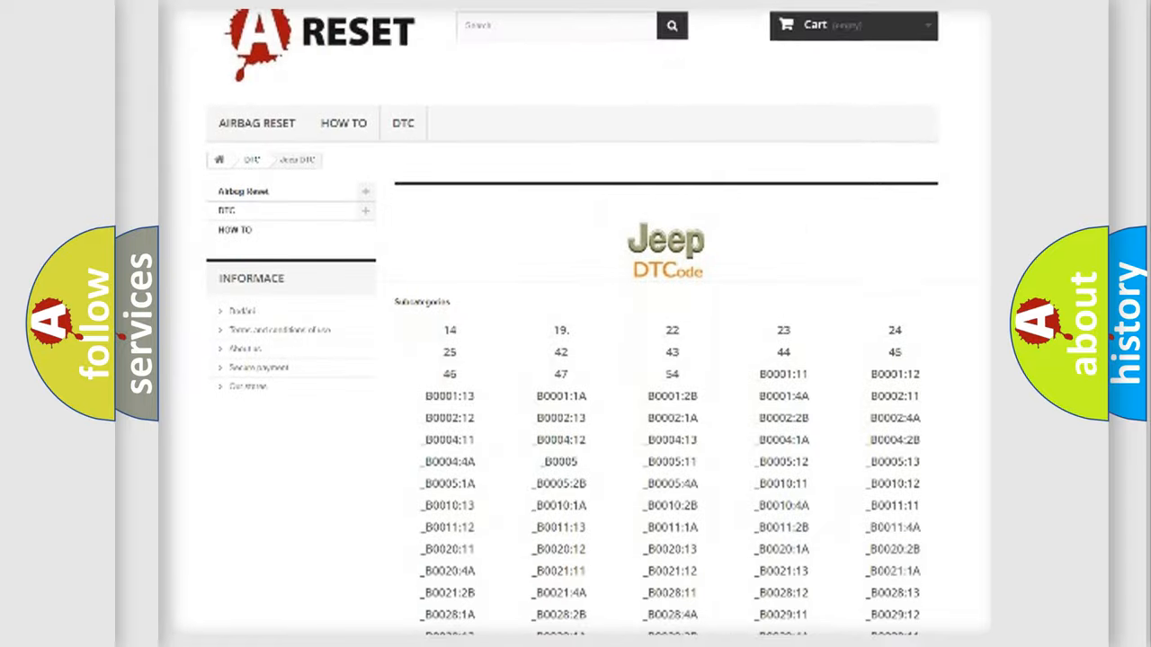
{"action": "scroll", "scroll_direction": "down", "scroll_amount": 3}
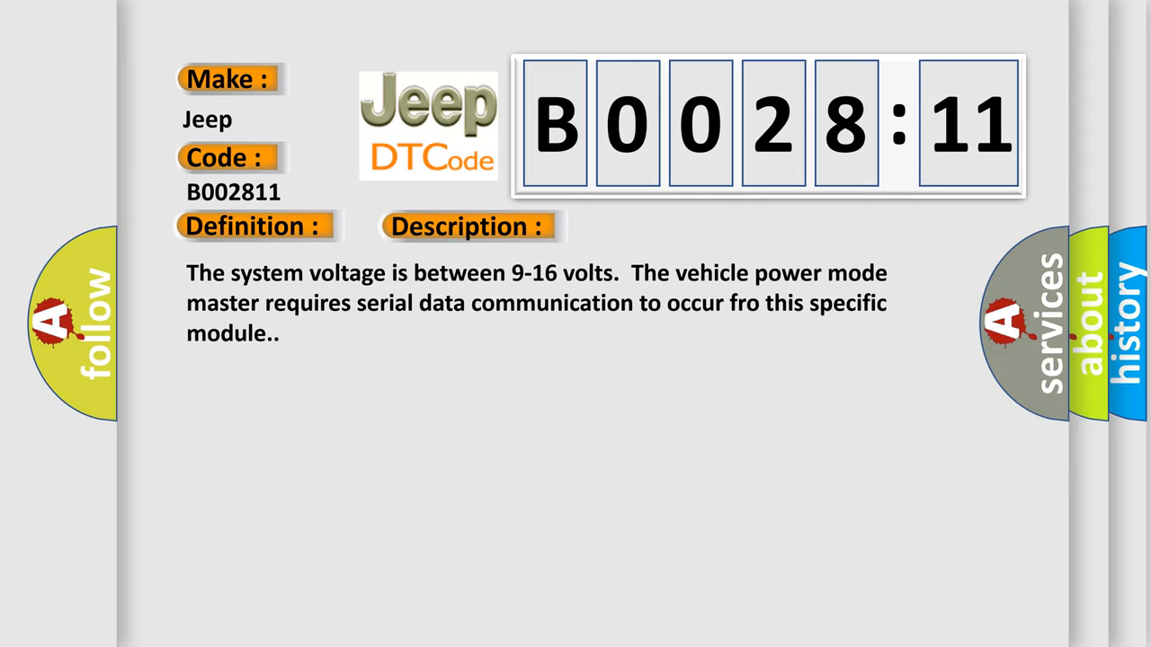
- Reveal the B0028:11 cause: missing periodic message, circuit short to ground
{"action": "left_click", "coordinate": [660, 226]}
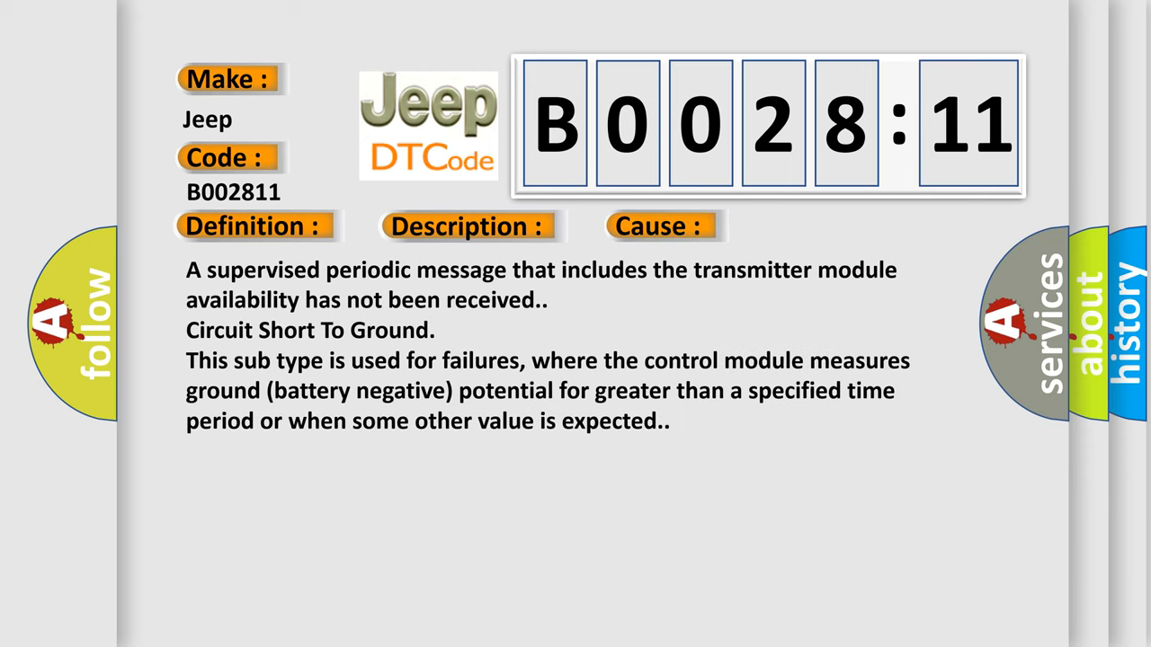